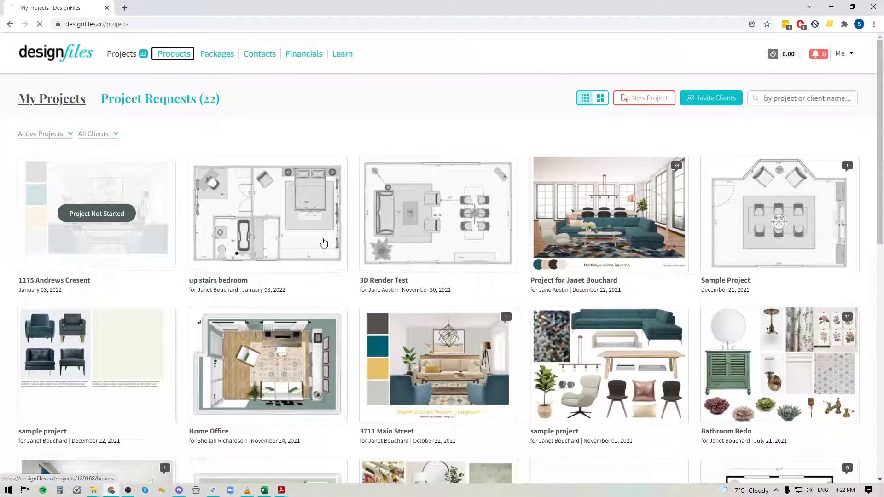
# Step: Go to Products to show My Library with the saved furniture items
pyautogui.click(173, 54)
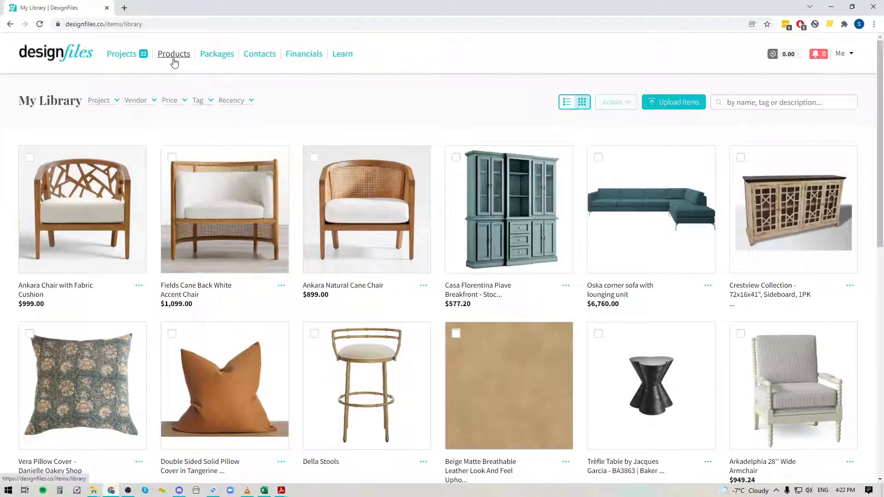
pyautogui.moveTo(91, 234)
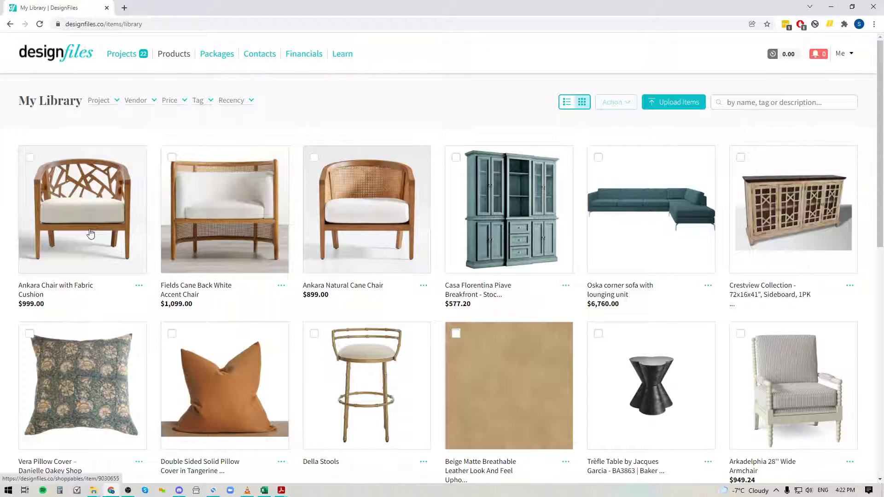
pyautogui.moveTo(56, 138)
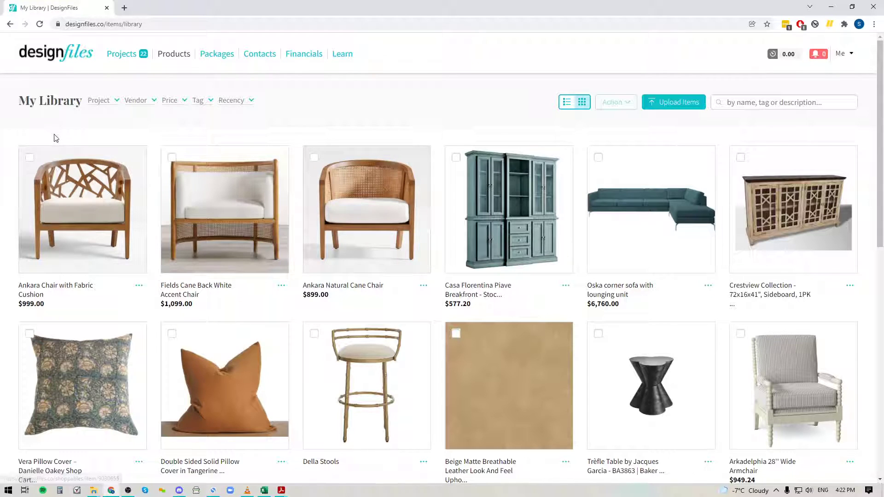
# Step: Check the three chair cards and bring up the Action (3) bulk menu
pyautogui.click(29, 157)
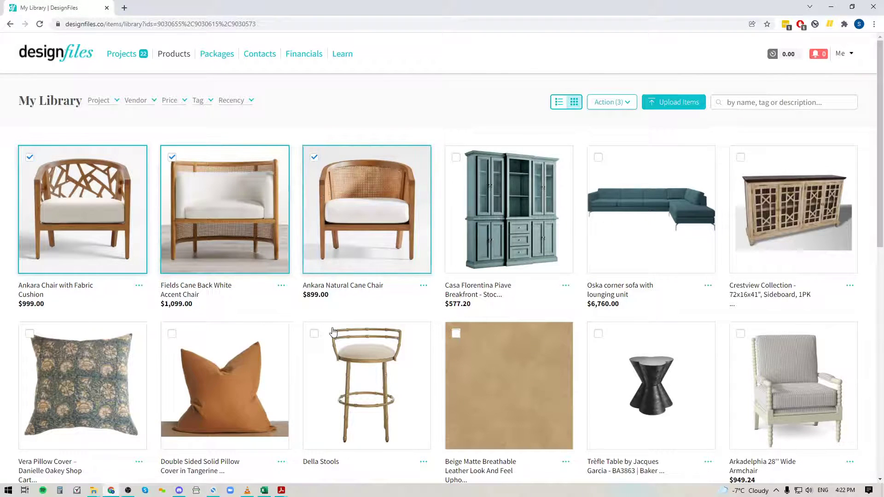
pyautogui.moveTo(405, 223)
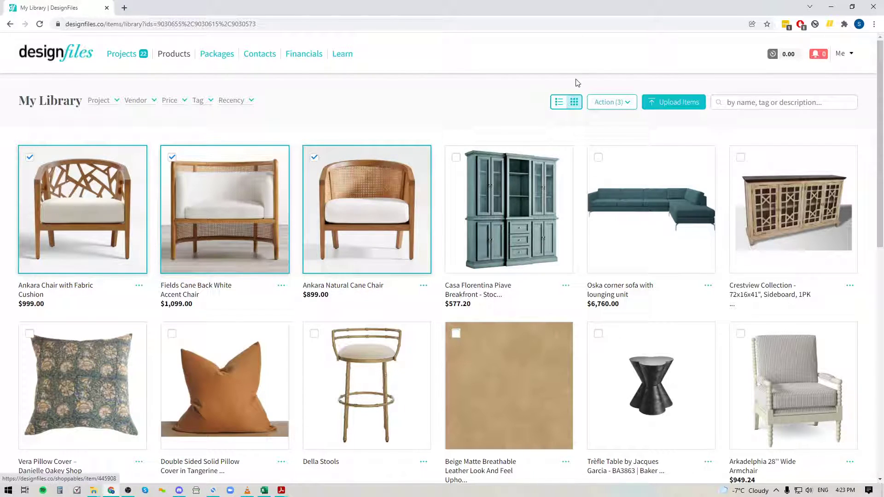
pyautogui.click(612, 101)
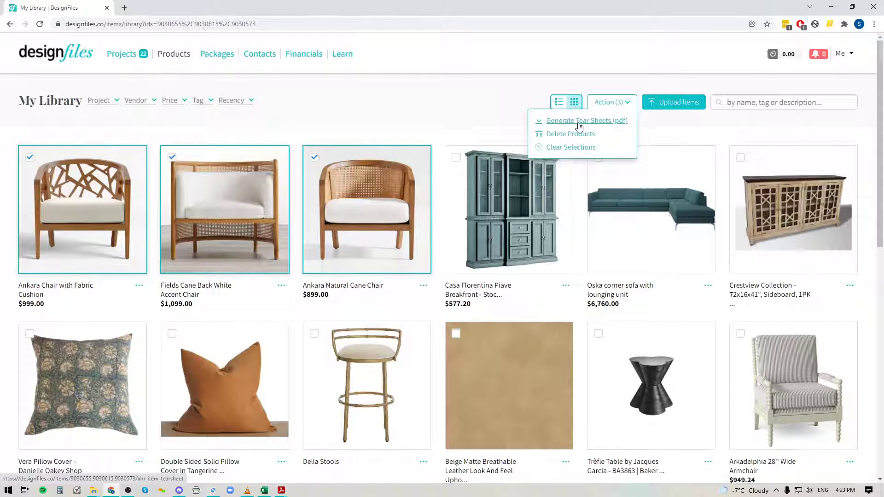
# Step: Generate Tear Sheets (pdf) with Hide vendor, shop-it buttons and SKU on, and download it
pyautogui.click(587, 120)
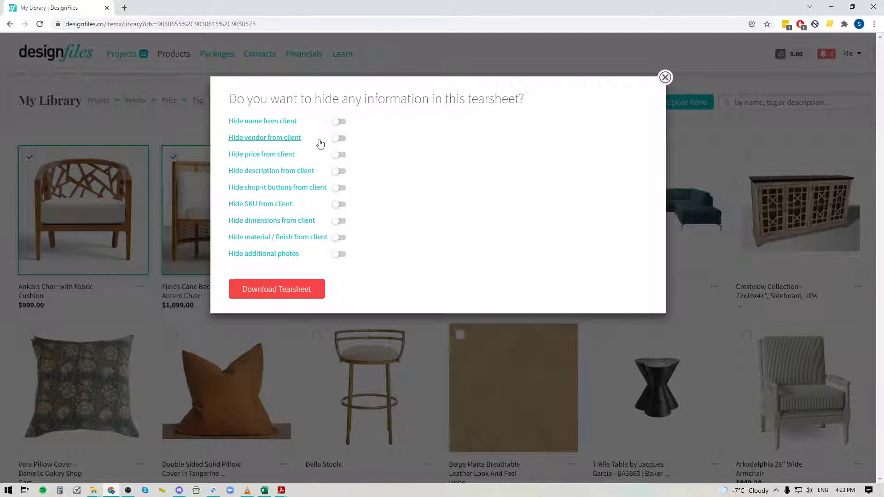
pyautogui.click(339, 139)
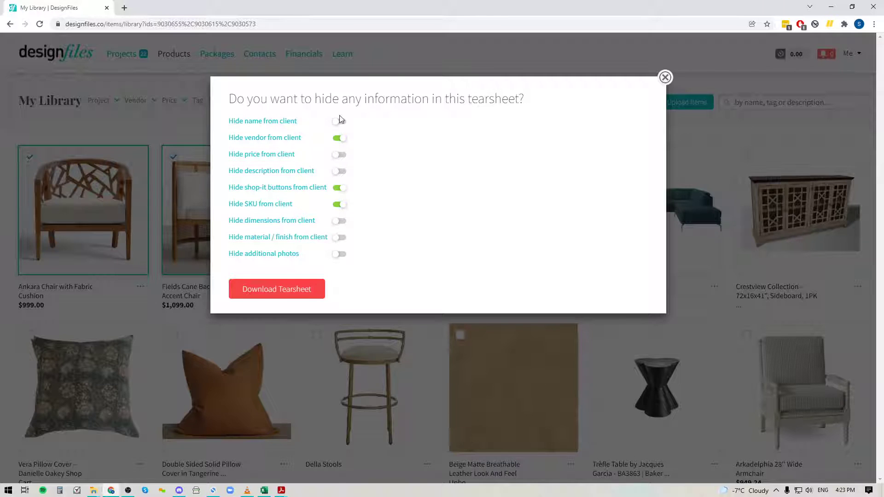
pyautogui.moveTo(245, 299)
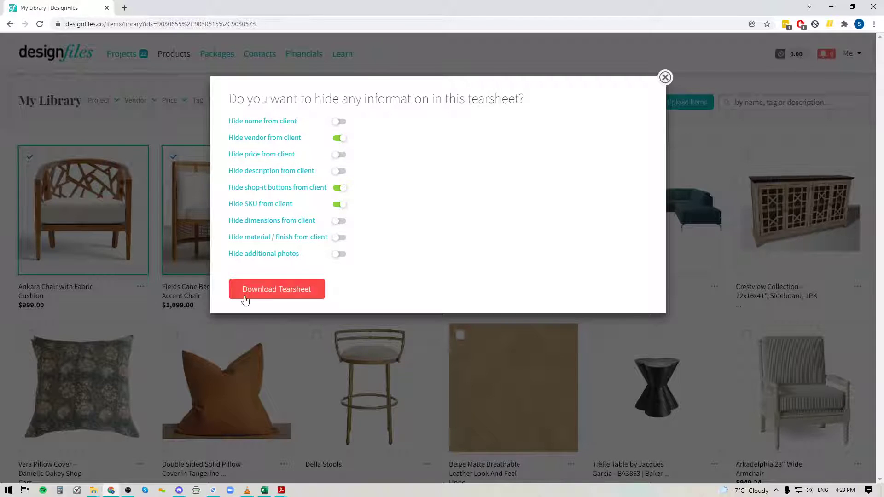
pyautogui.click(277, 288)
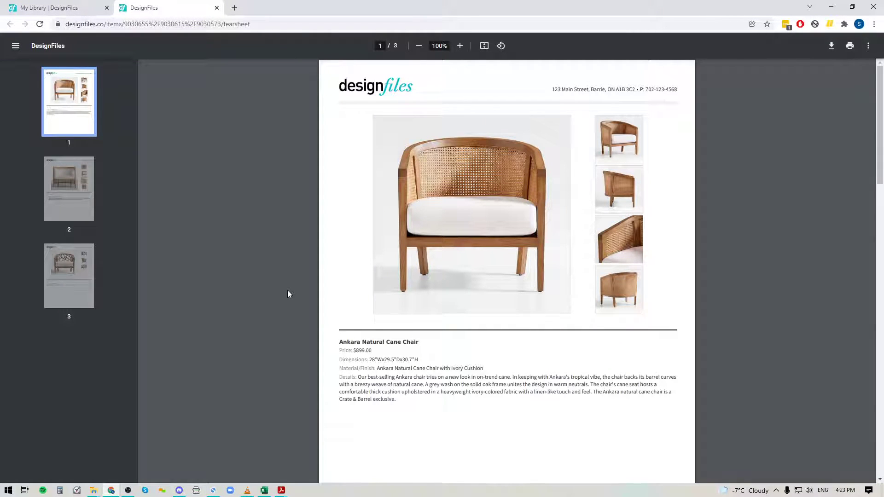
# Step: Scroll through all three PDF pages to check each chair's branded sheet
pyautogui.scroll(-3)
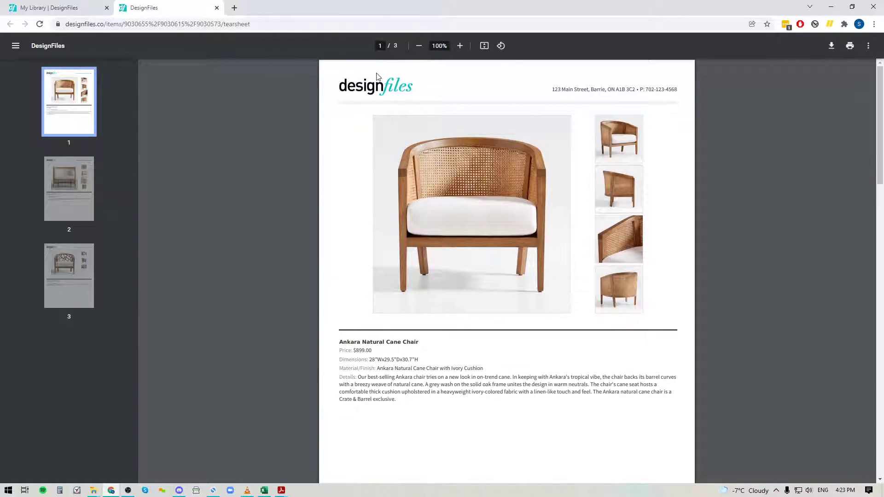
pyautogui.moveTo(383, 108)
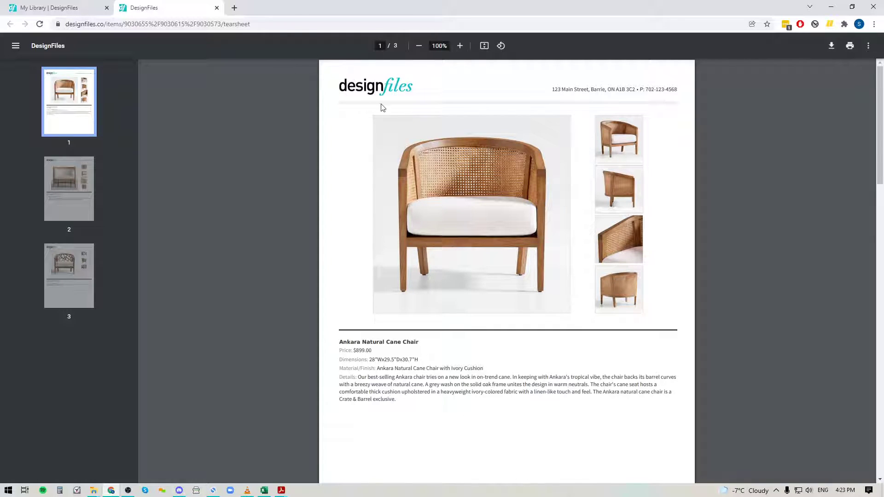
pyautogui.moveTo(366, 91)
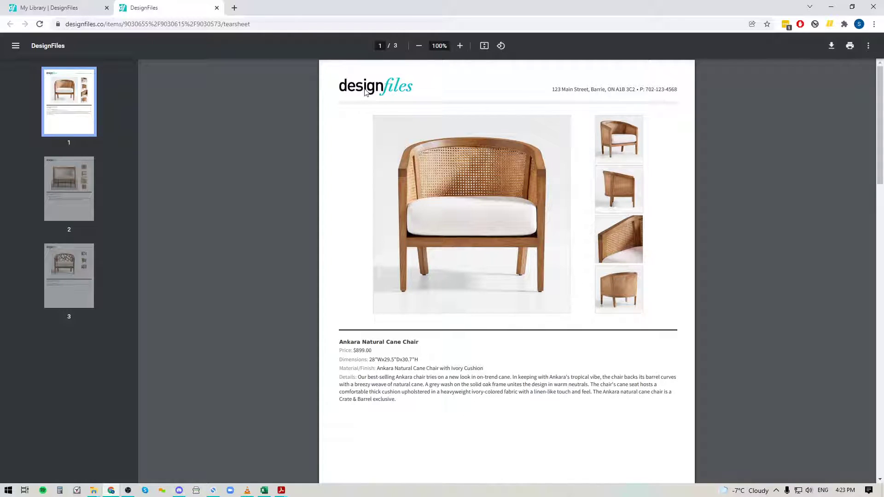
pyautogui.moveTo(603, 79)
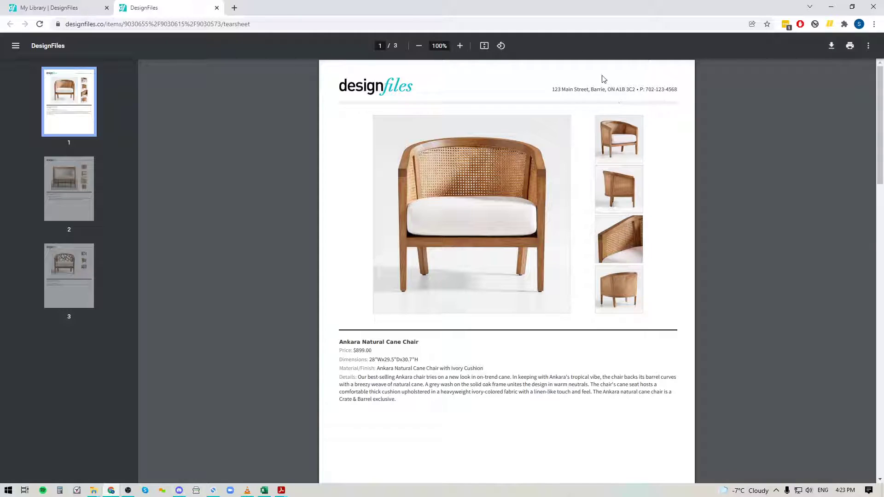
pyautogui.moveTo(529, 326)
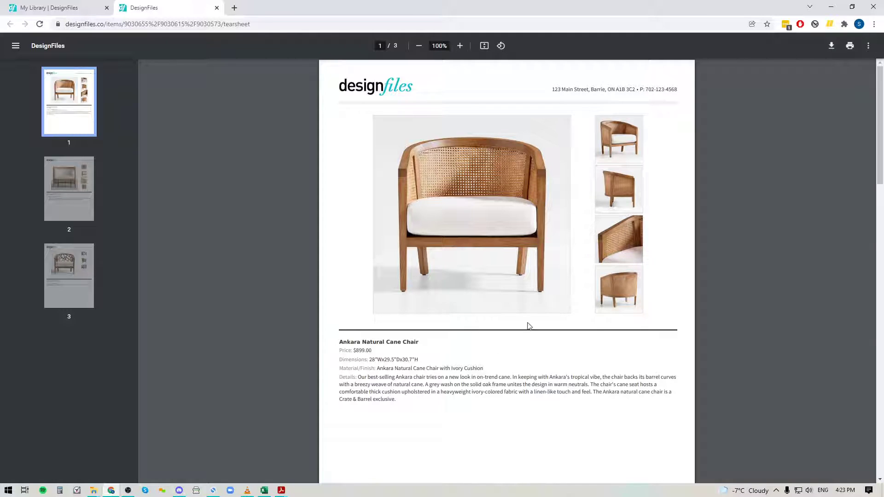
pyautogui.moveTo(631, 189)
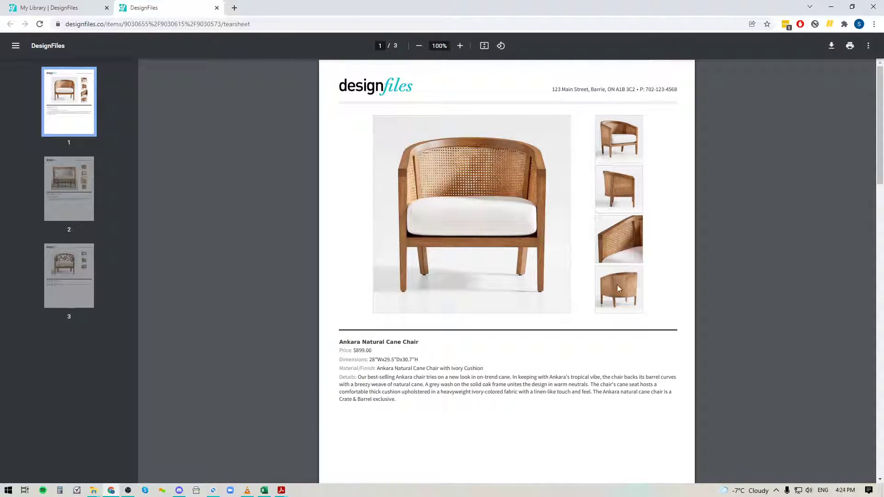
pyautogui.moveTo(620, 289)
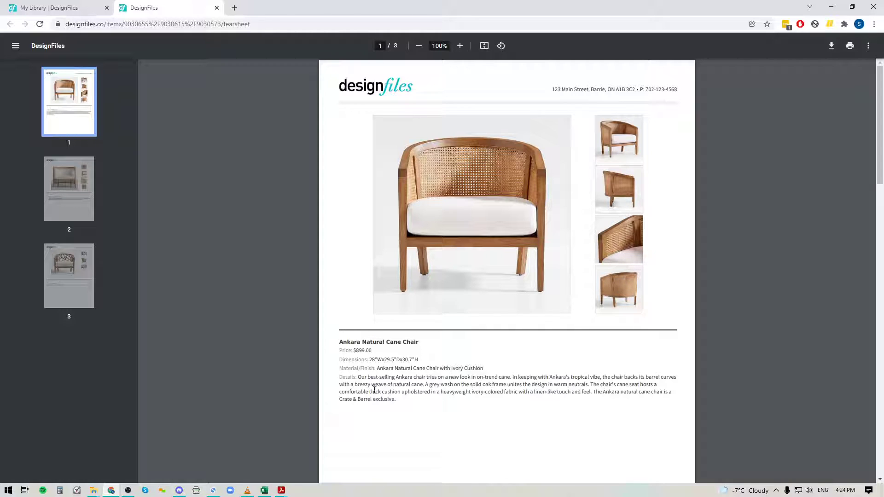
pyautogui.scroll(-3)
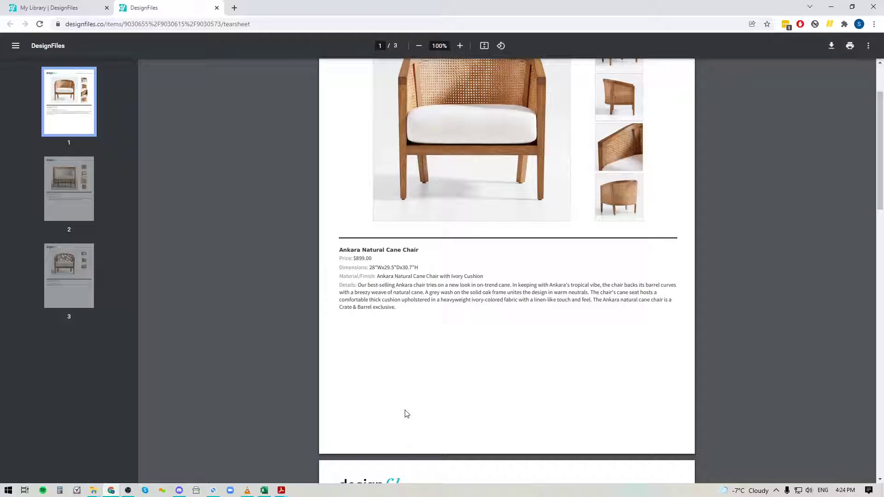
pyautogui.scroll(-3)
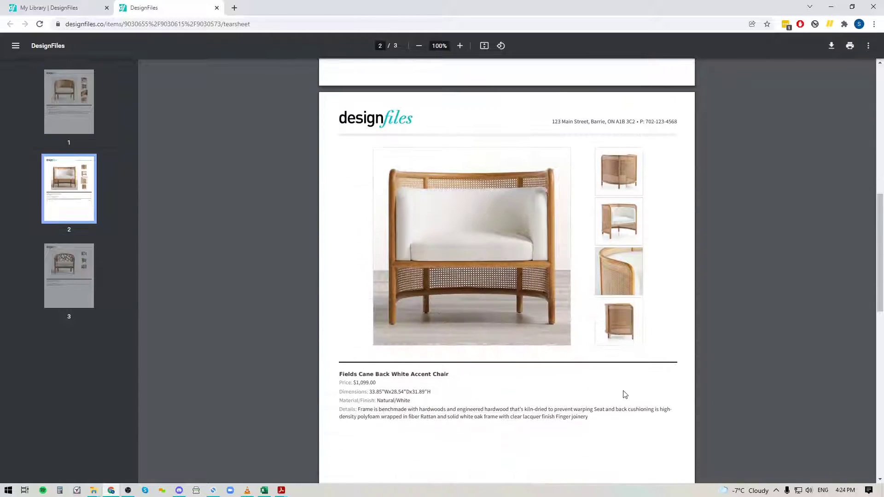
pyautogui.scroll(-3)
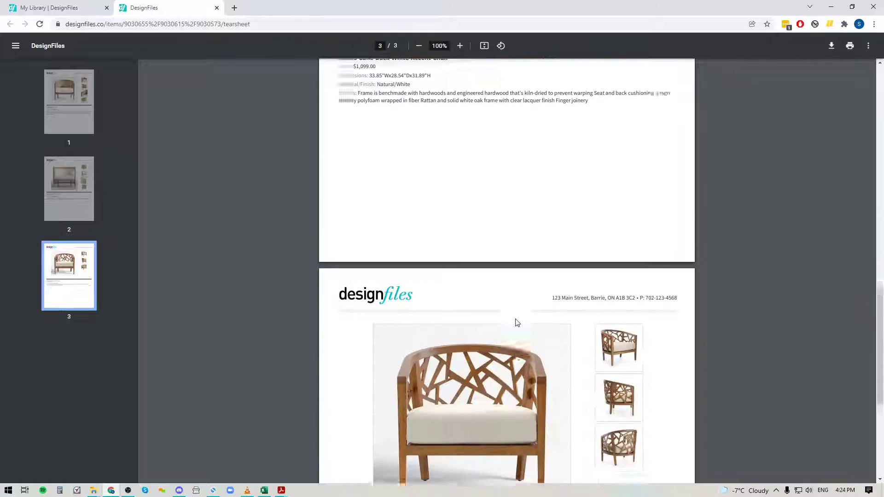
pyautogui.scroll(-3)
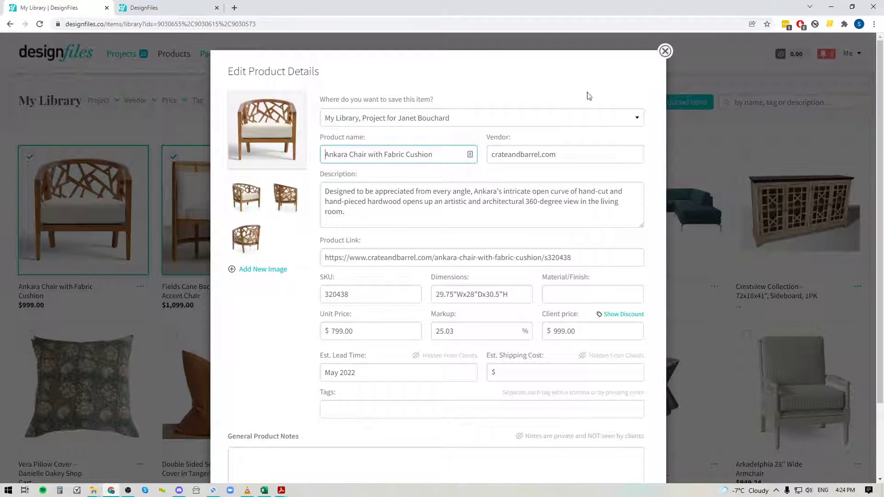
# Step: Close the Ankara Chair with Fabric Cushion's Edit Product Details, returning to the library
pyautogui.click(665, 51)
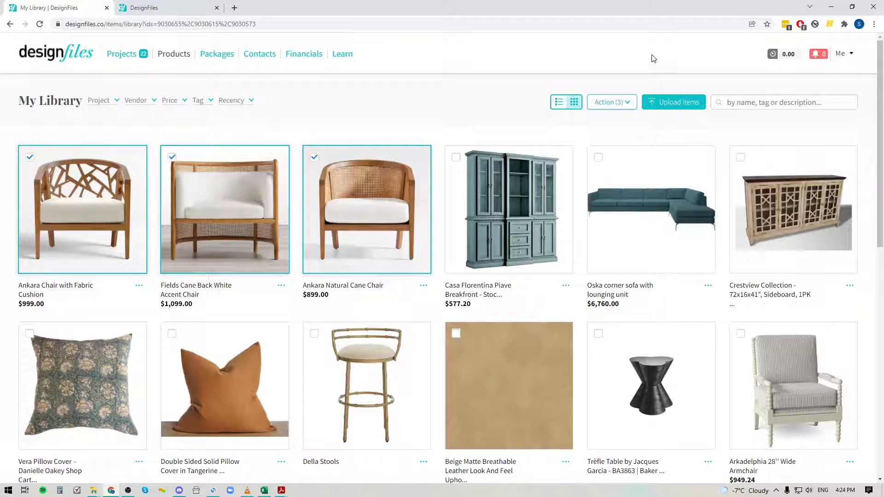